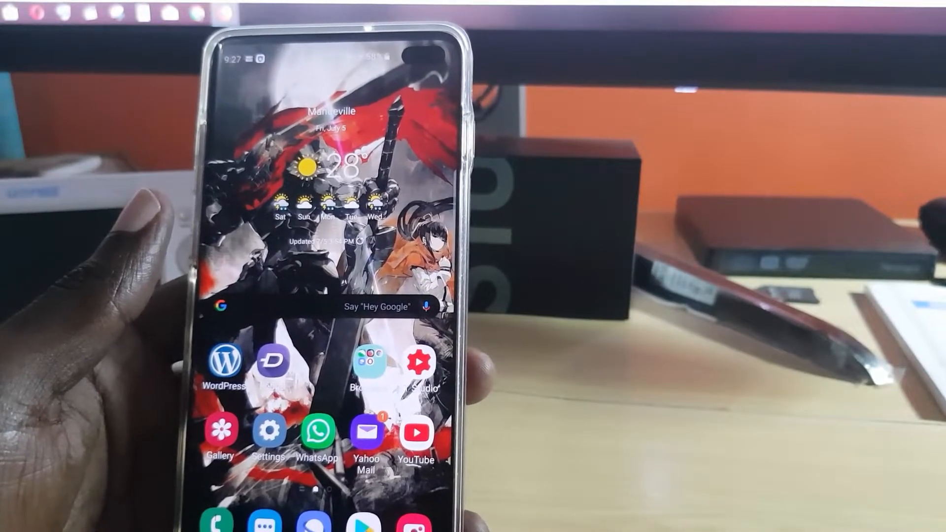
Launch the Settings app from the home screen
click(268, 432)
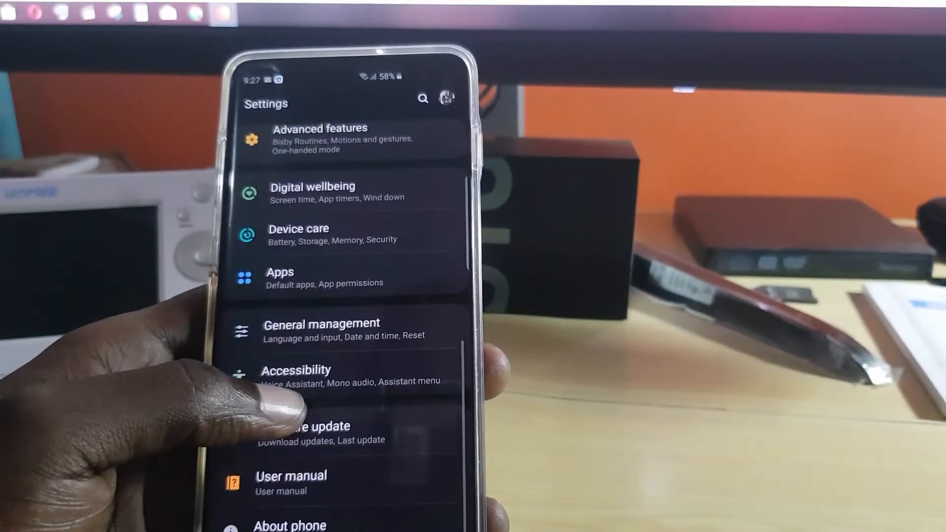
Go to General management and review the Date and time settings
click(323, 330)
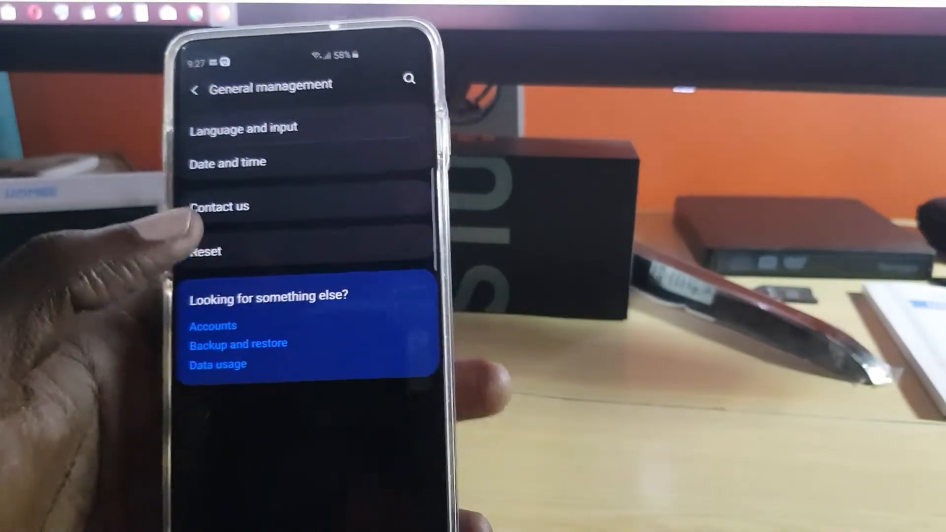
click(227, 163)
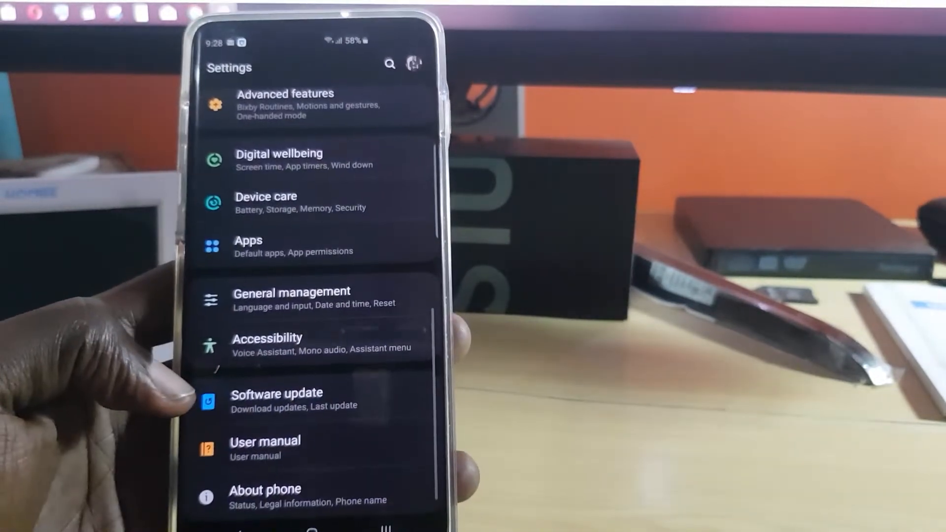
Open Apps, scroll down the installed apps list, and select Instagram
click(248, 246)
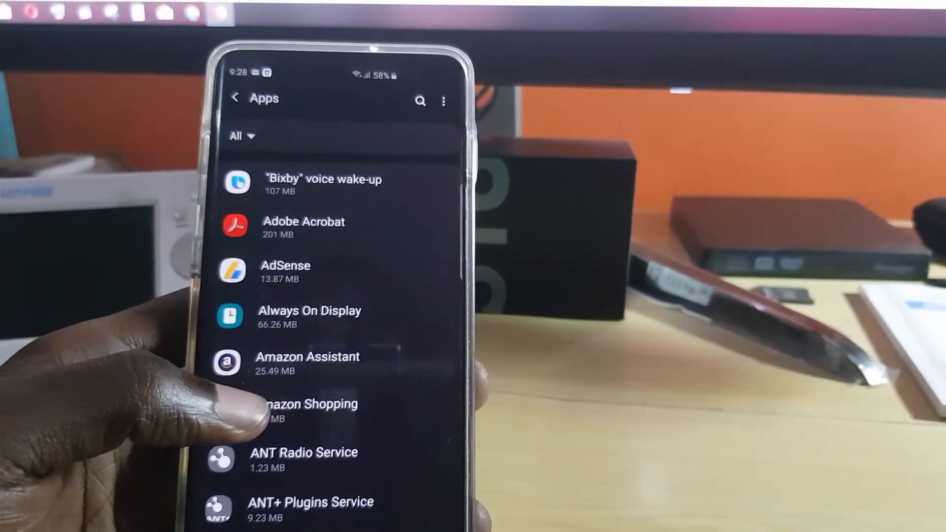
scroll(down, 3)
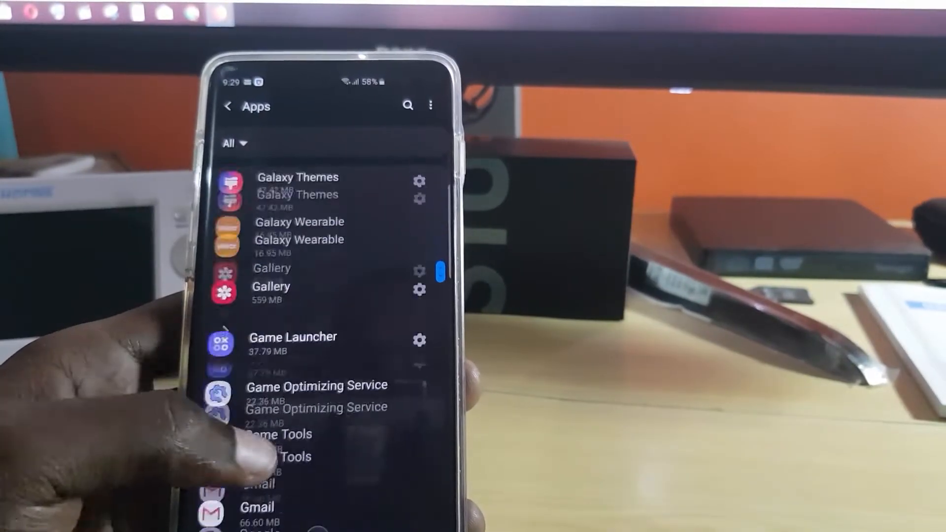
scroll(down, 3)
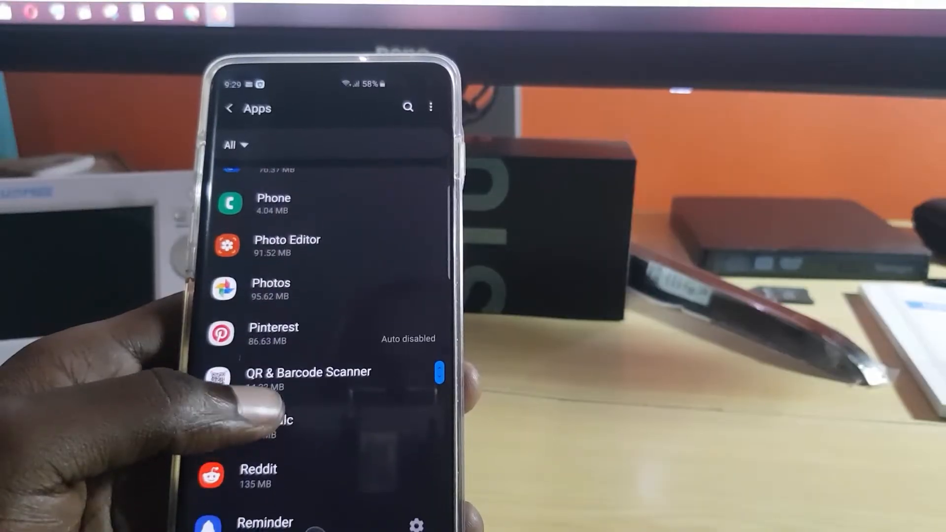
scroll(down, 3)
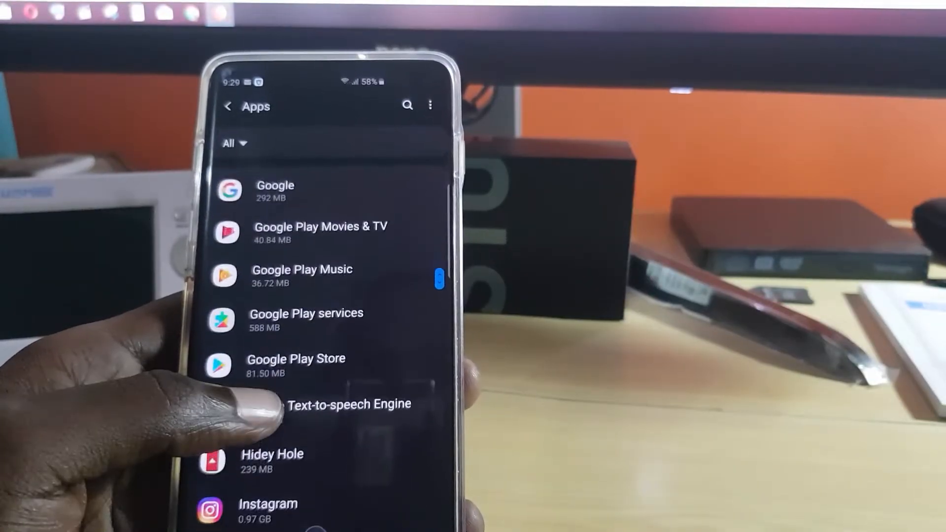
scroll(down, 3)
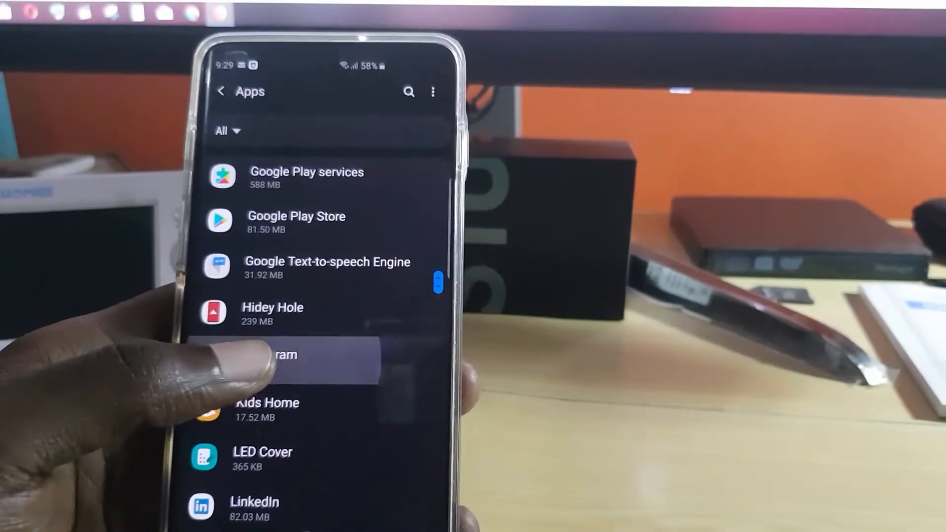
click(284, 355)
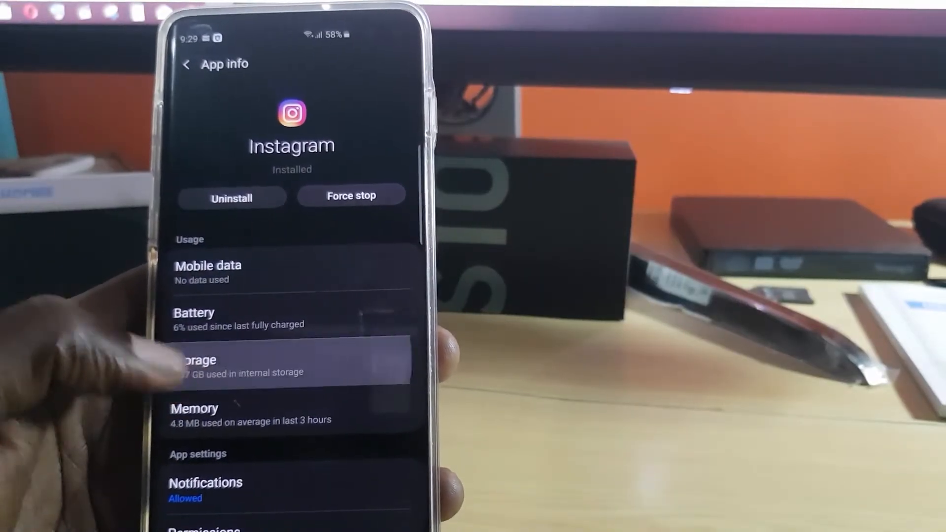
Open Instagram's Storage page to clear its cache
click(199, 365)
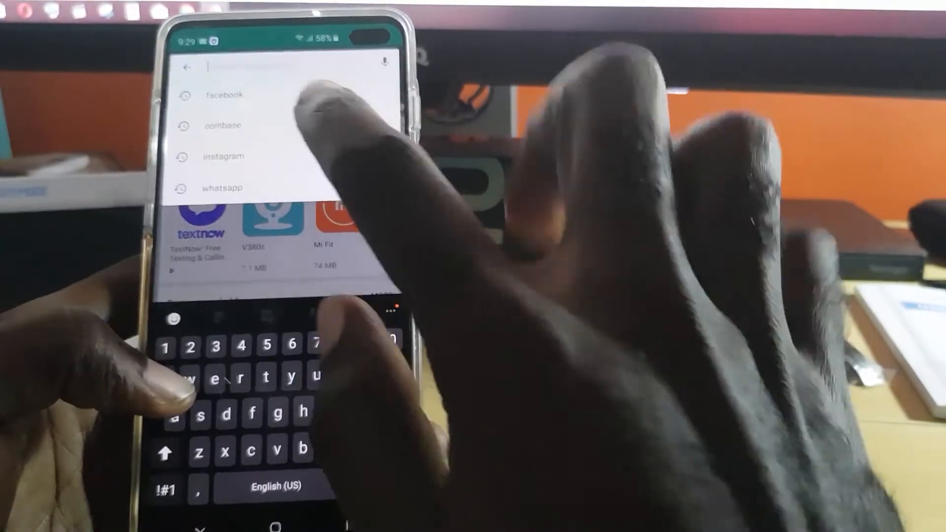
Pick 'instagram' from recent Play Store searches to reach its listing
click(224, 156)
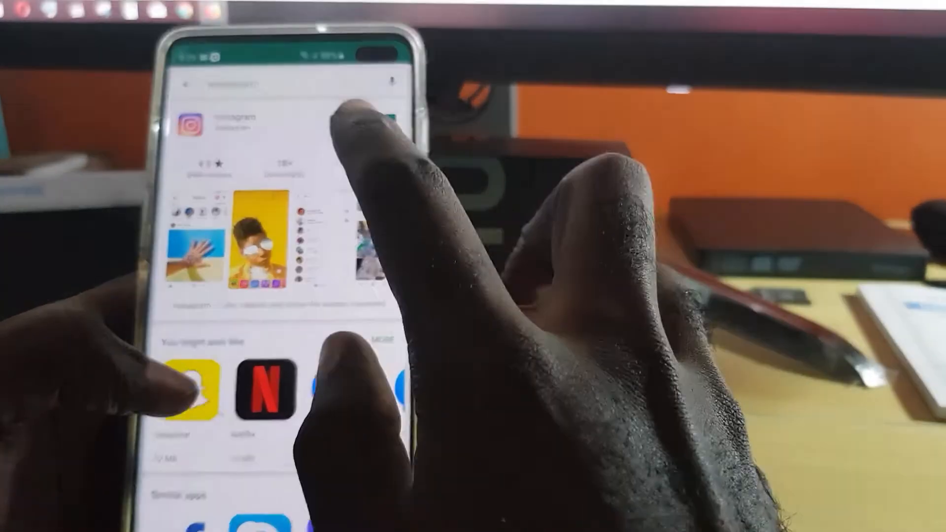